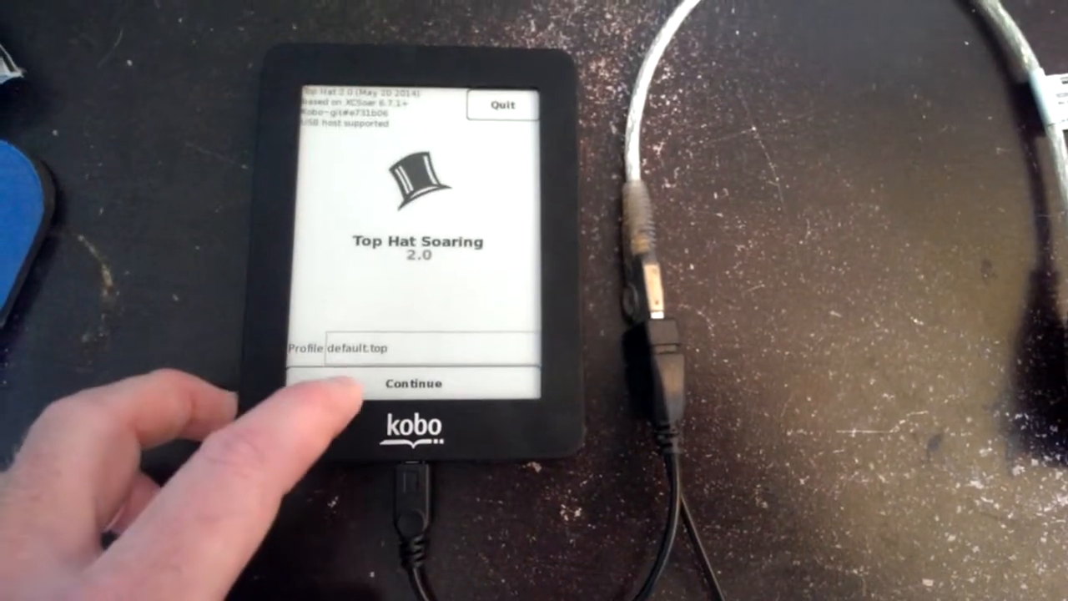
Step: Start Top Hat with the default profile and reach the device list showing A on ttyUSB0
click(414, 384)
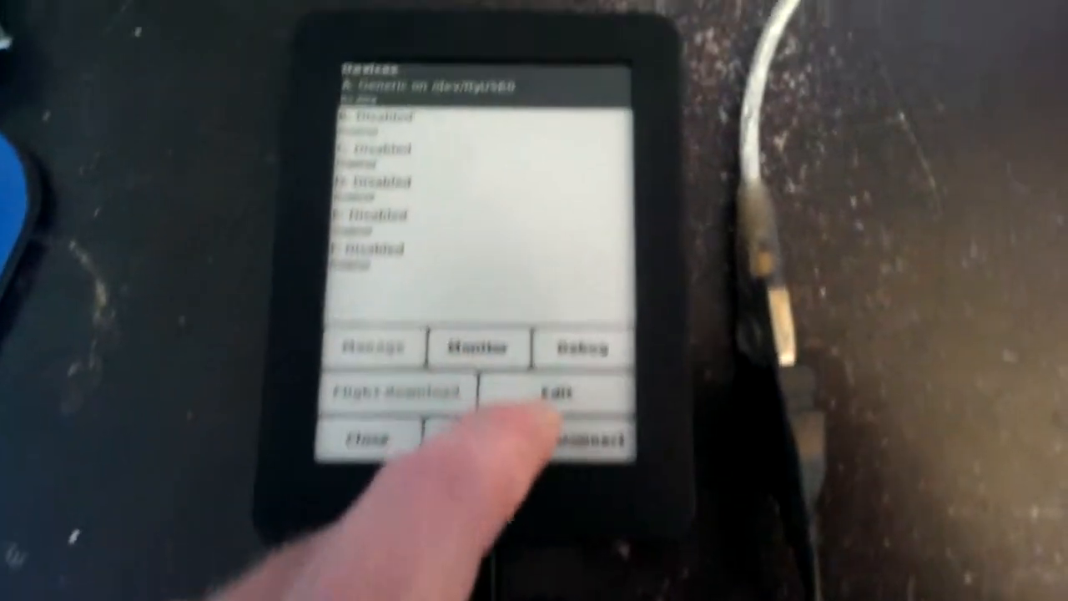
Step: Set device A's port to Disabled and confirm, so all devices show disabled
click(547, 390)
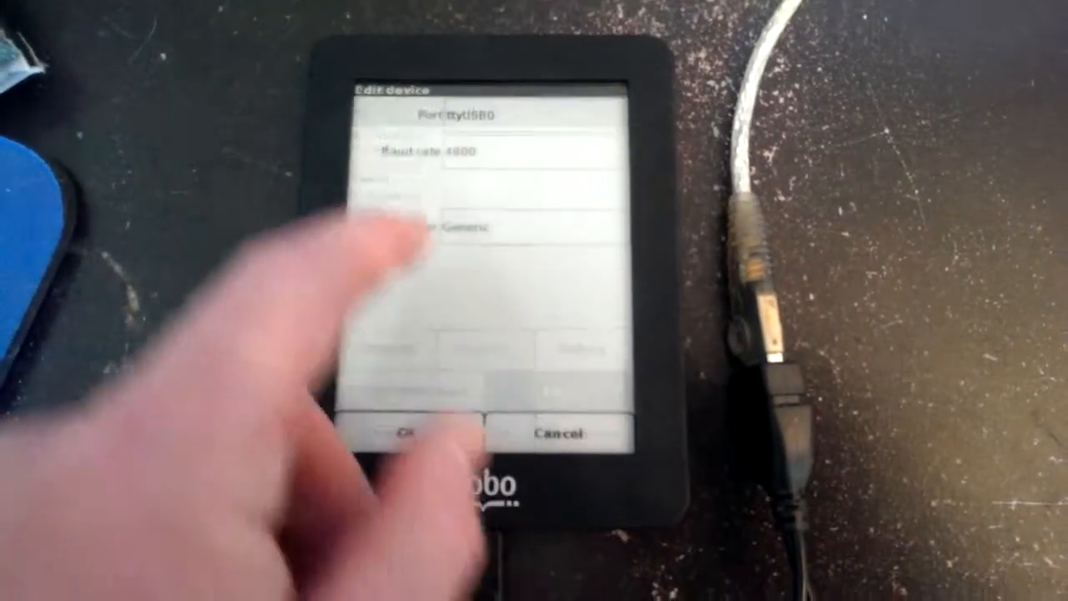
click(484, 114)
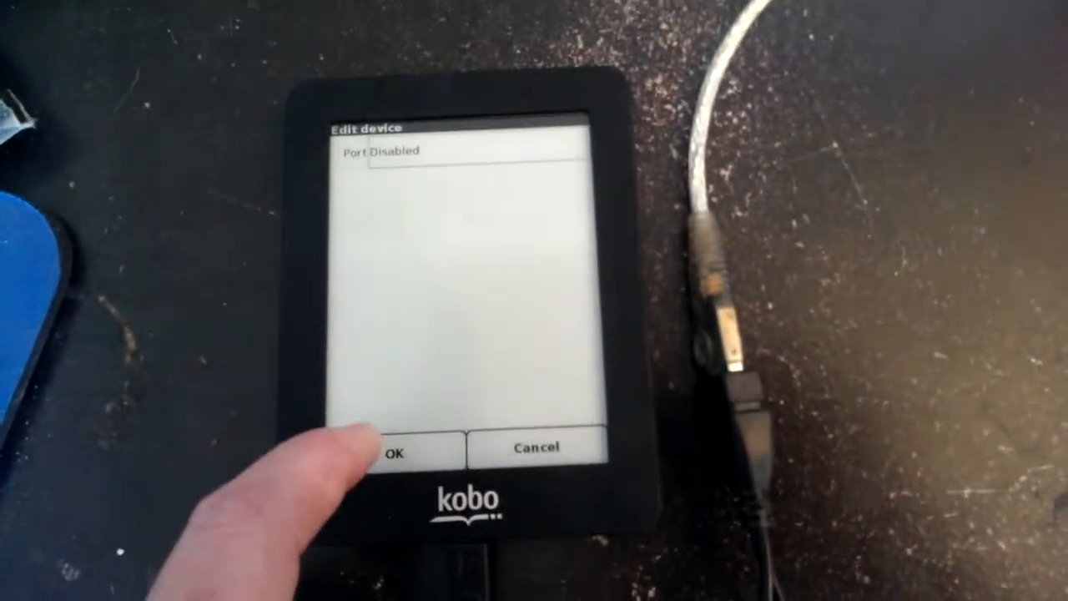
click(404, 450)
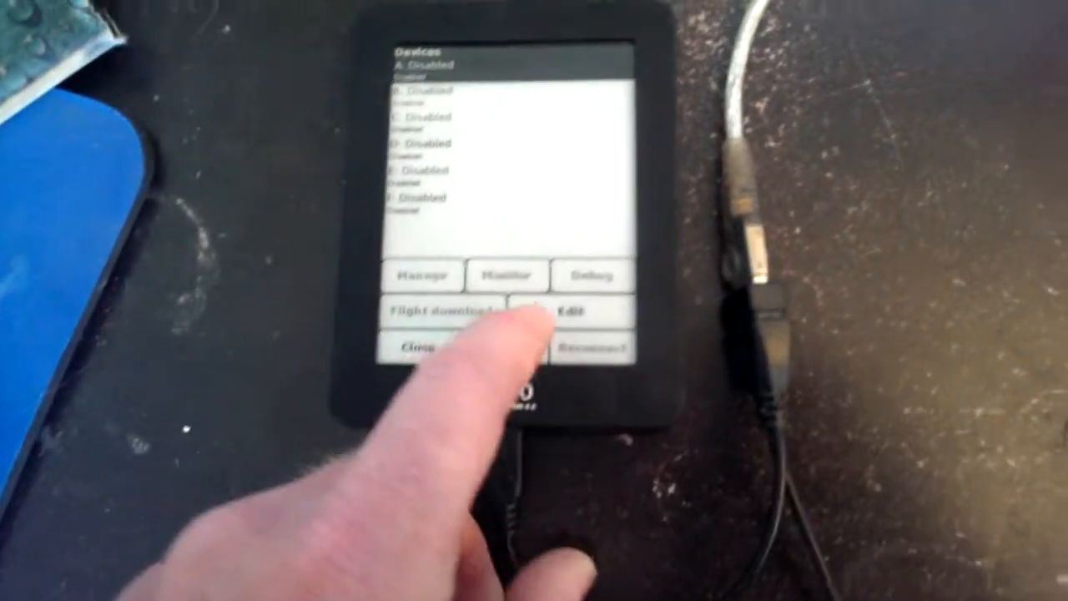
Step: Set device A's port back to ttyUSB0 and confirm the selection
click(577, 312)
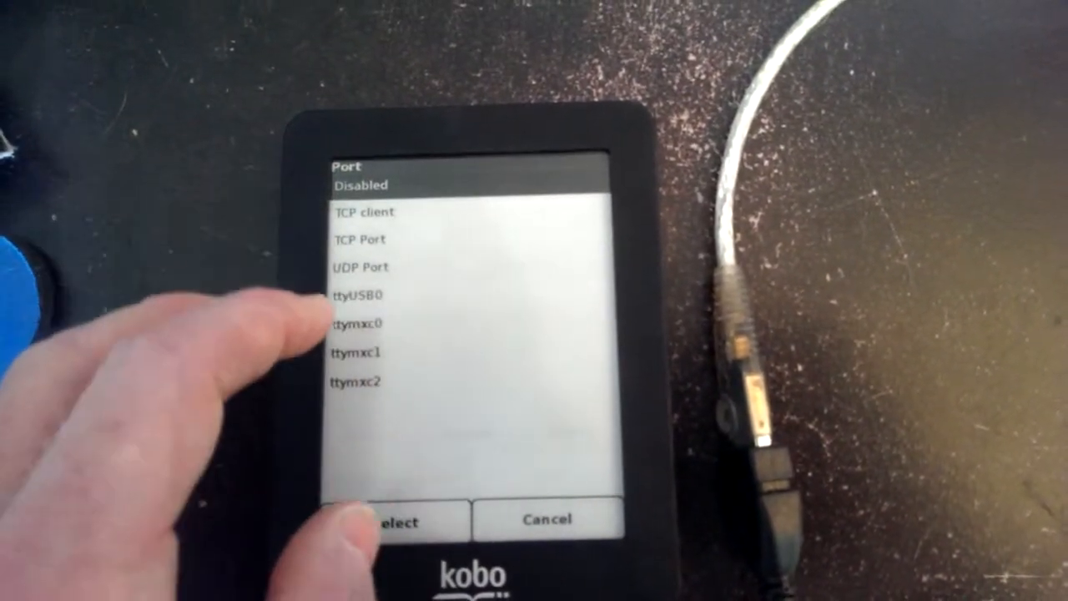
click(383, 297)
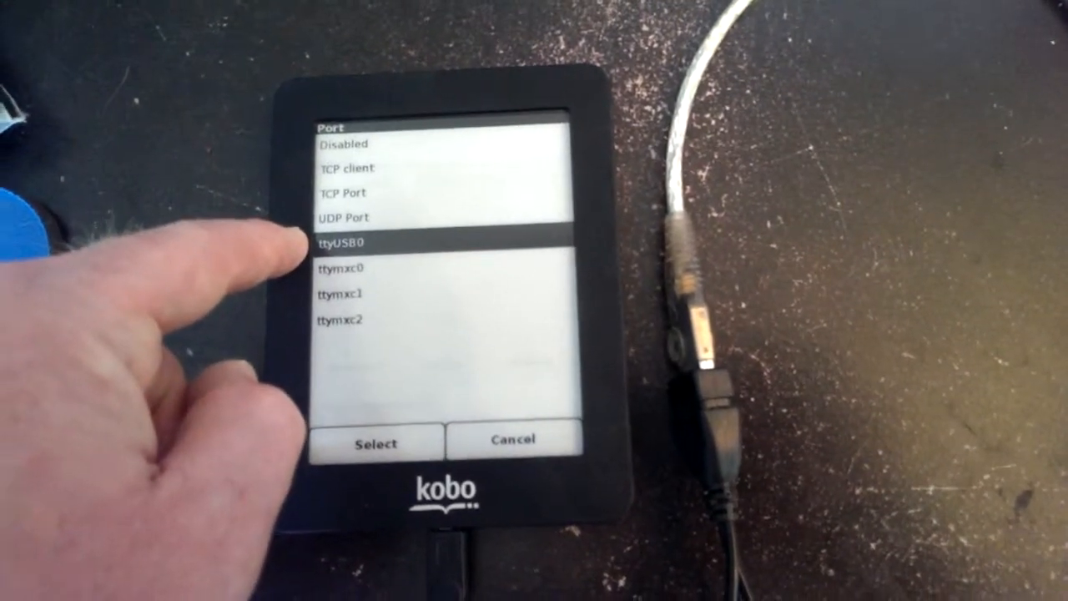
click(377, 441)
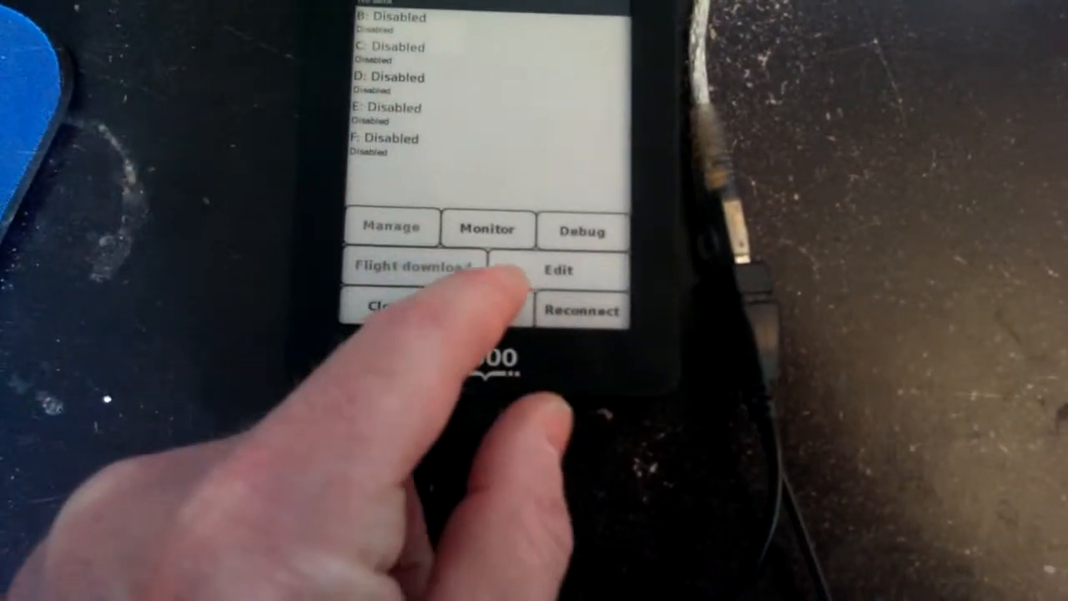
Step: Close the Devices screen to return to Set up Top Hat, device still disabled
click(557, 269)
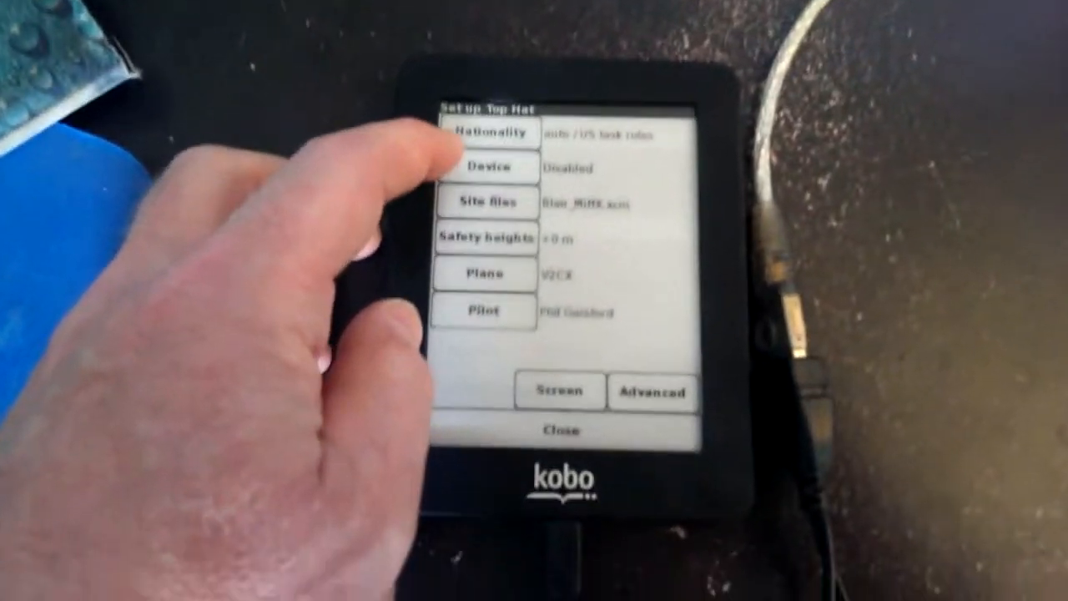
Step: Reopen the device's port choices, where ttyUSB0 is no longer offered
click(484, 165)
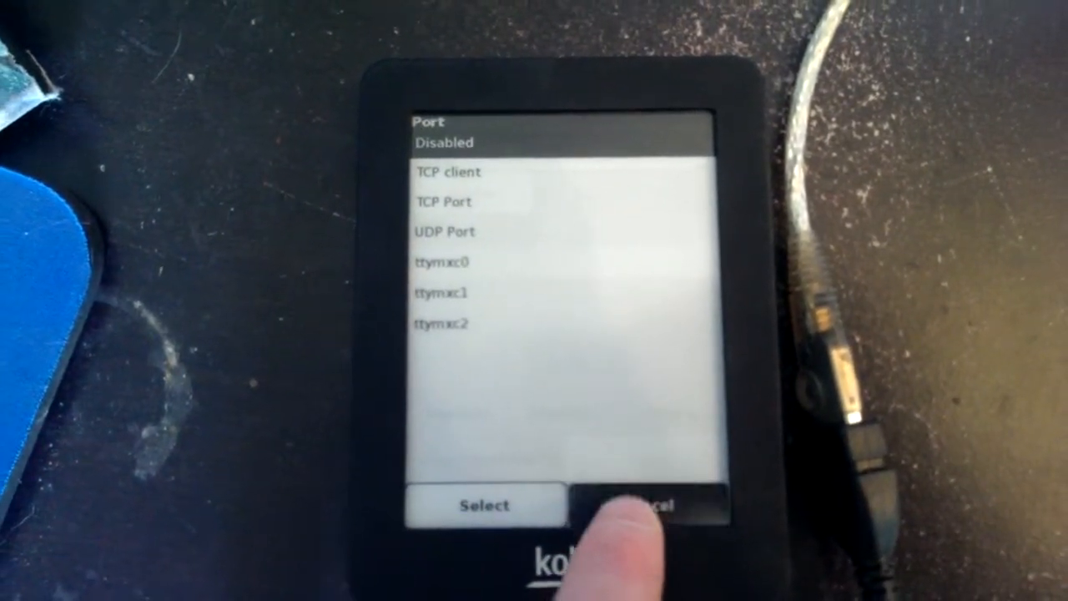
Step: Cancel the port list and the device editor, leaving device A disabled
click(651, 504)
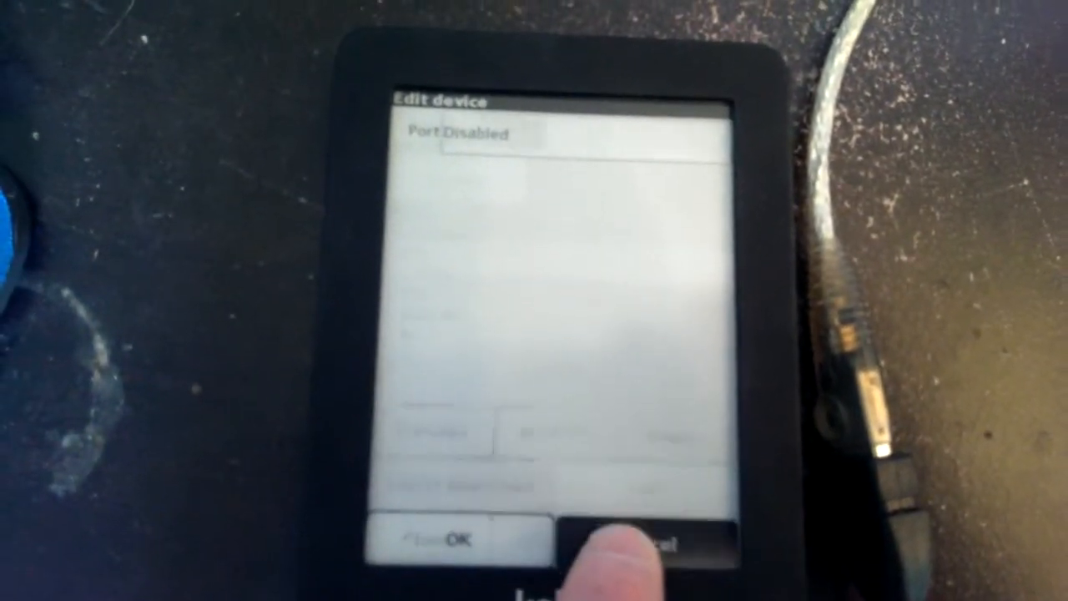
click(634, 537)
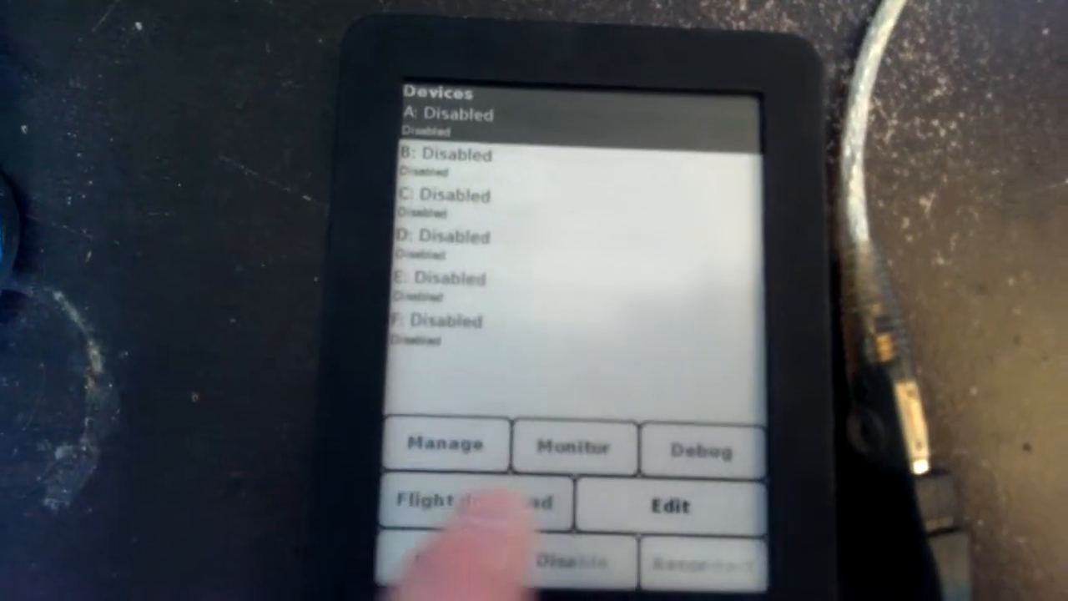